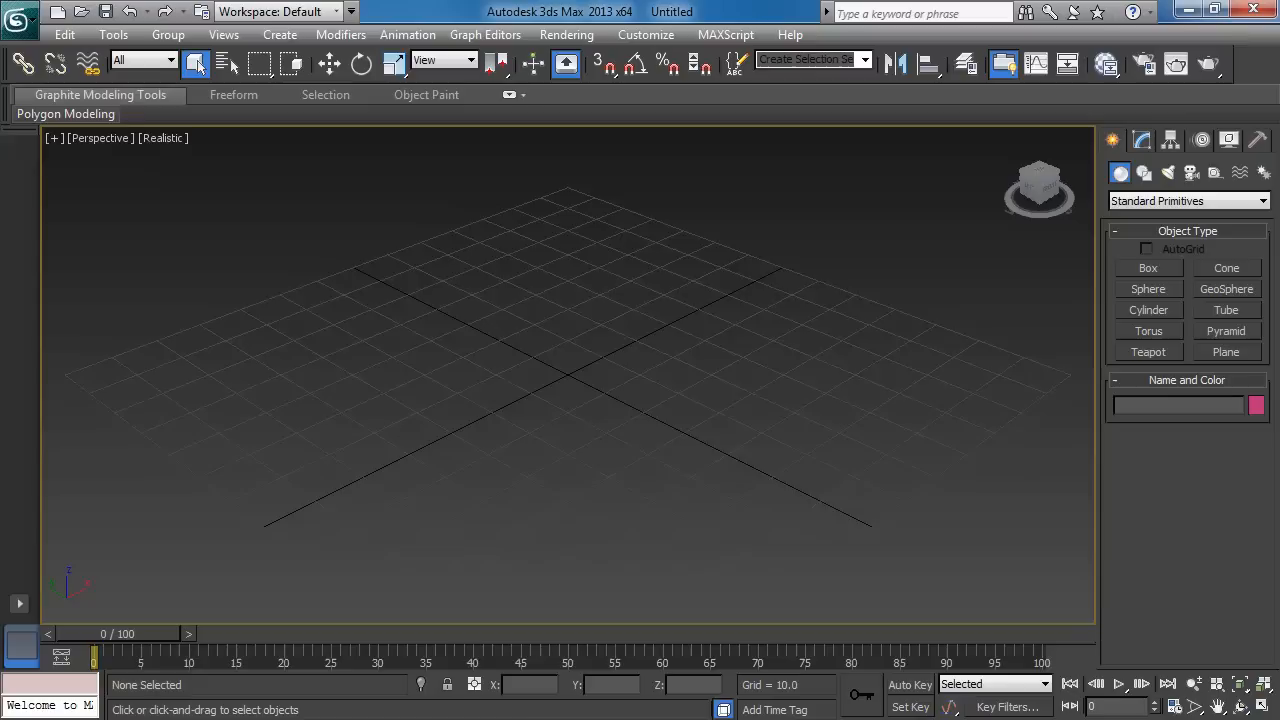
pyautogui.moveTo(347, 490)
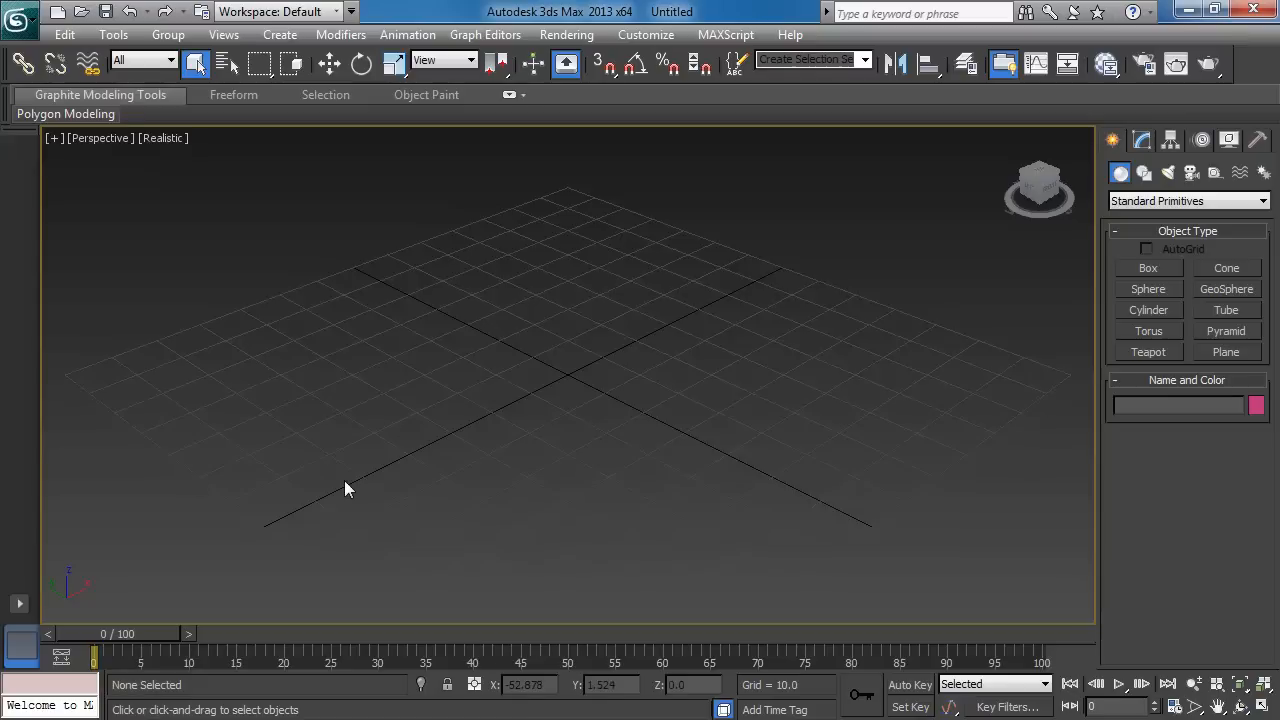
pyautogui.moveTo(448, 474)
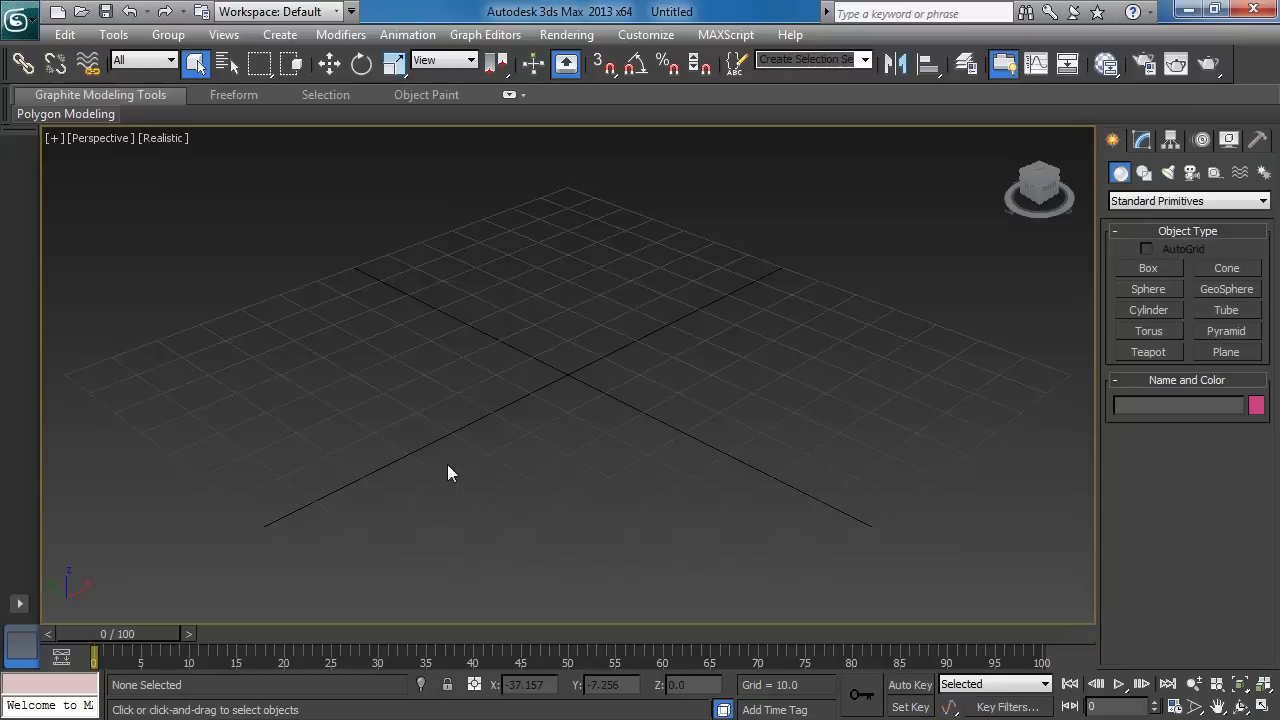
pyautogui.moveTo(672, 192)
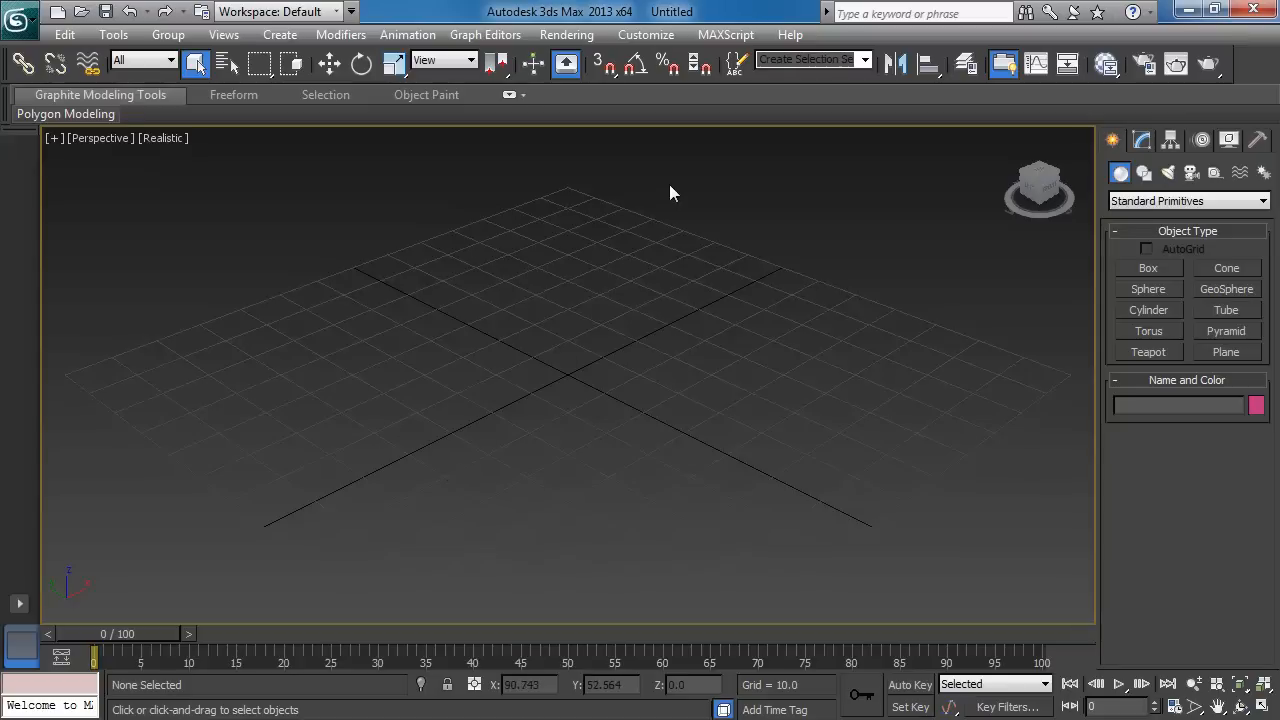
pyautogui.moveTo(612, 247)
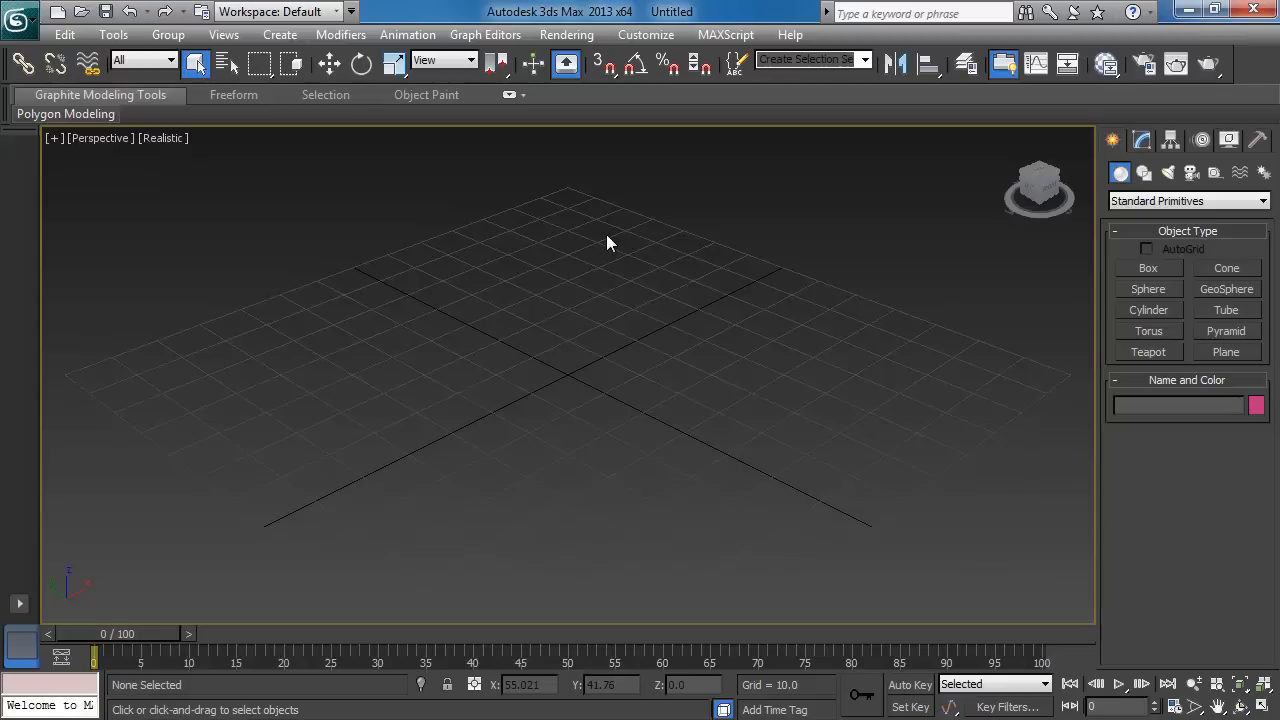
pyautogui.moveTo(610, 245)
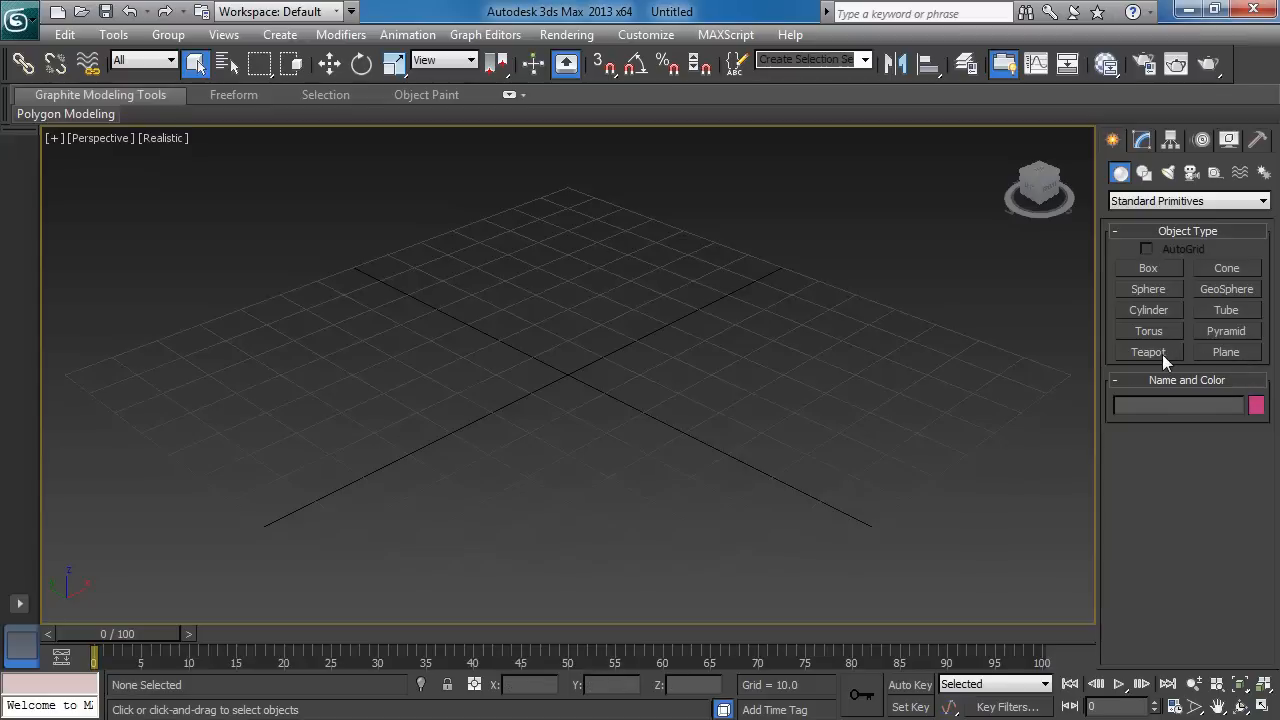
# Create a teapot, clone one copy, then select and delete both teapots
pyautogui.click(1148, 351)
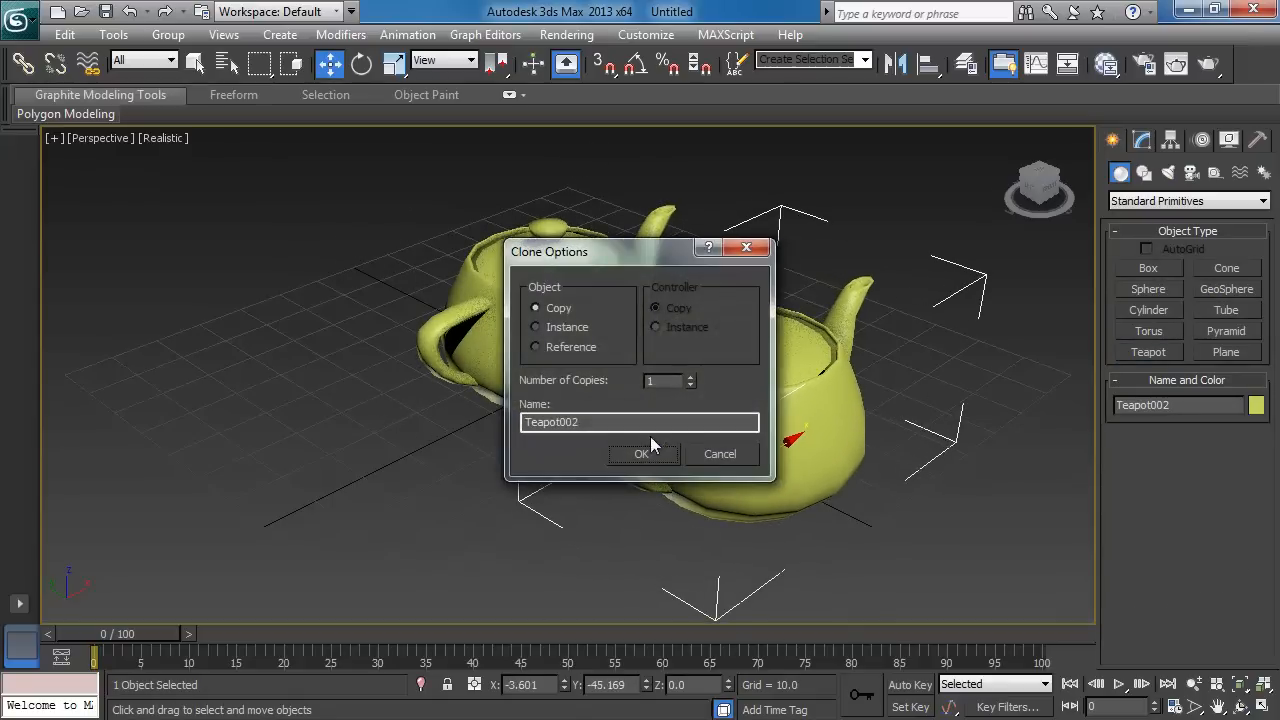
pyautogui.click(643, 453)
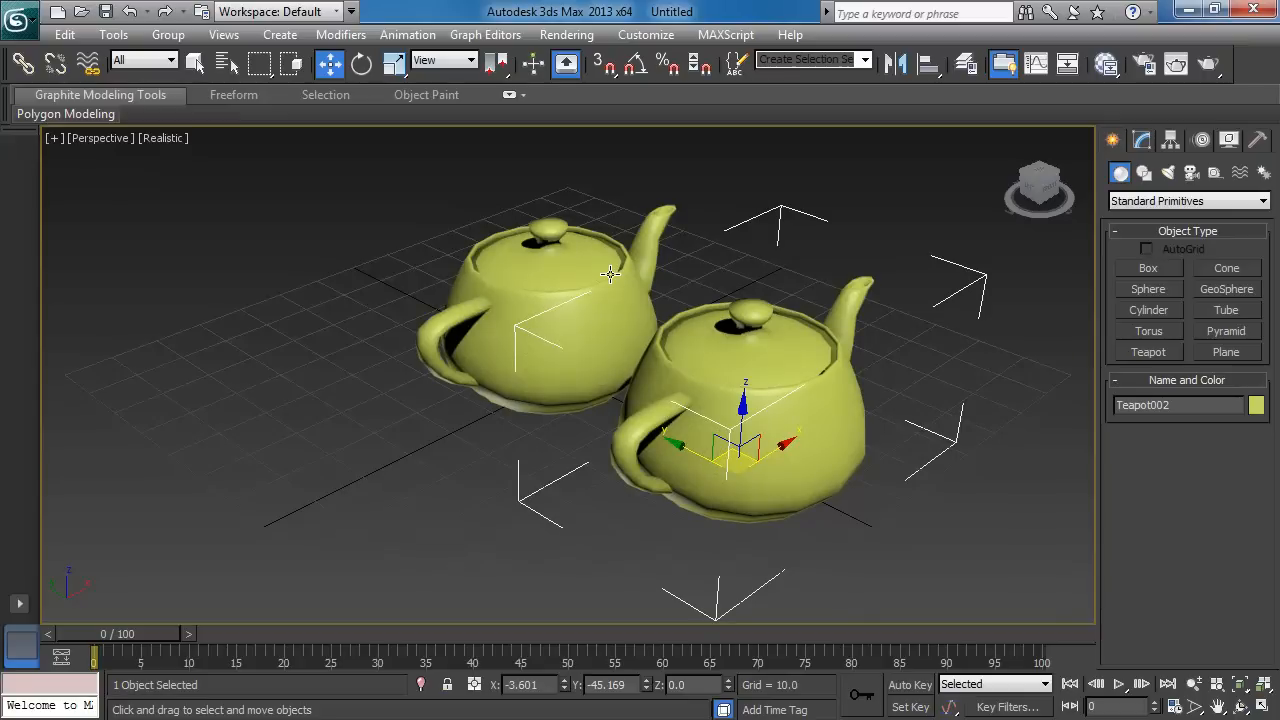
pyautogui.moveTo(610, 275); pyautogui.dragTo(807, 478)
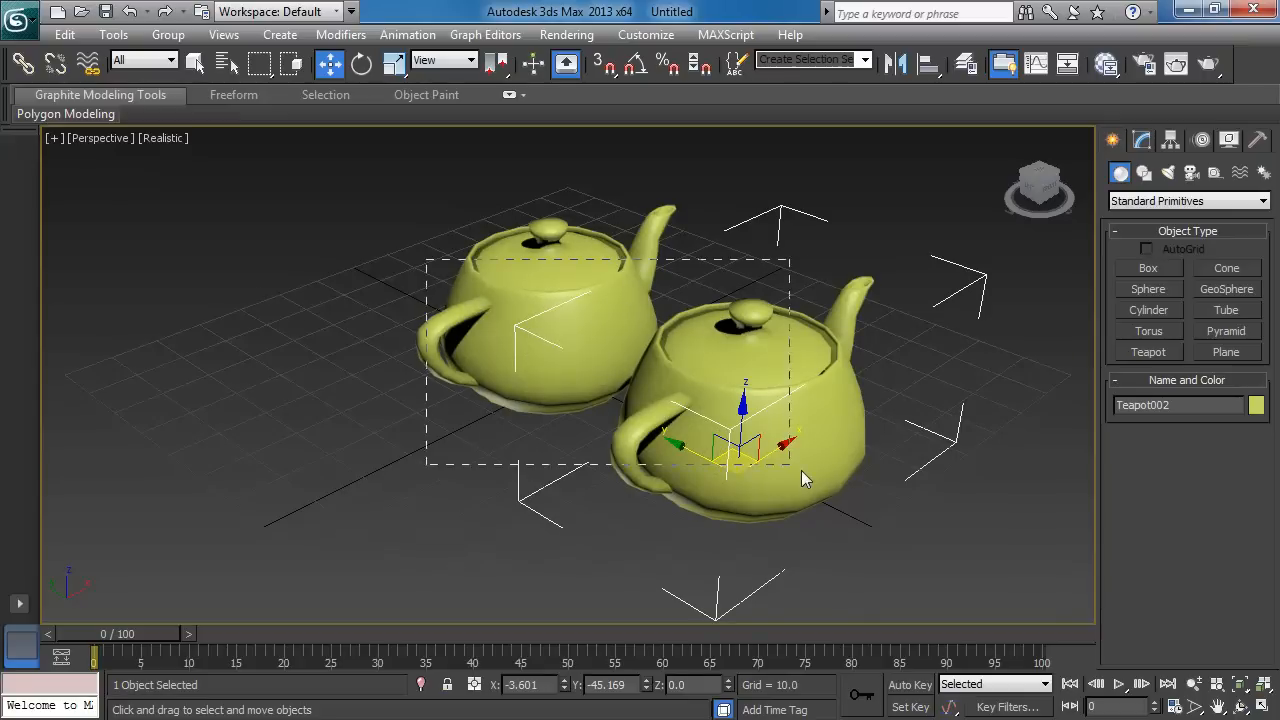
pyautogui.press('Delete')
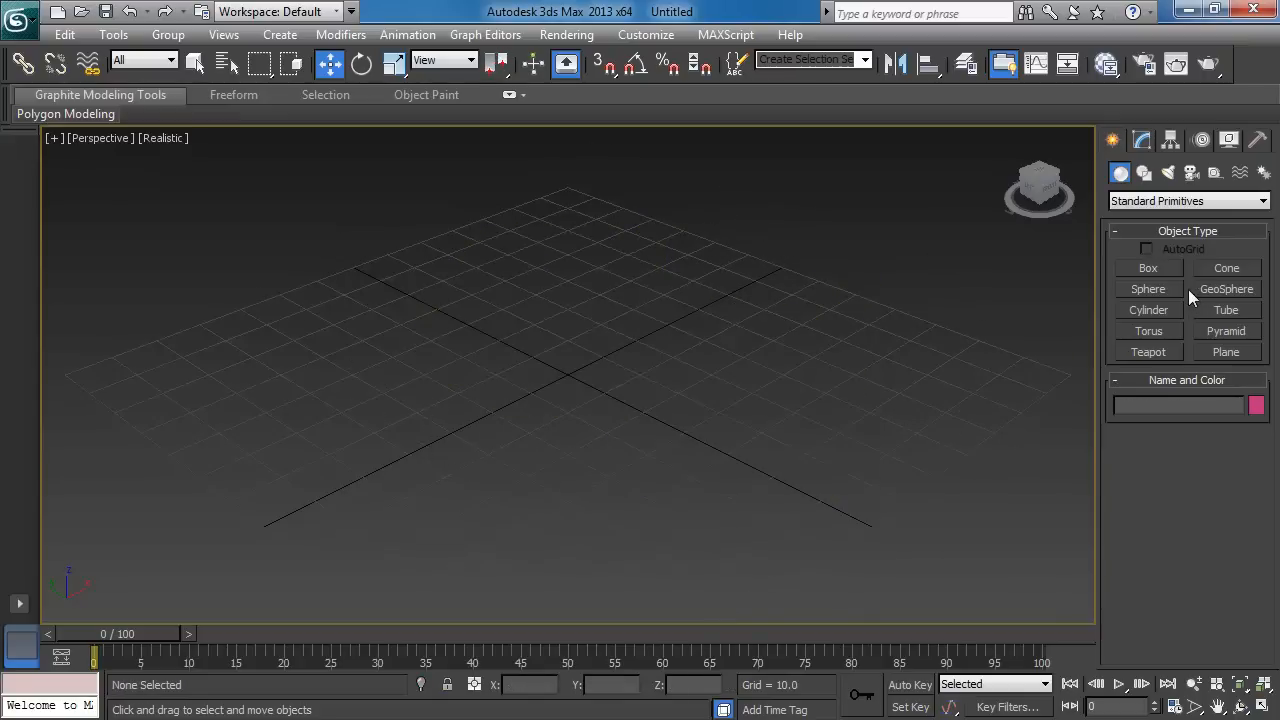
# Draw a 25-by-25 plane, Plane001, then remove it through the right-click quad menu
pyautogui.click(1148, 268)
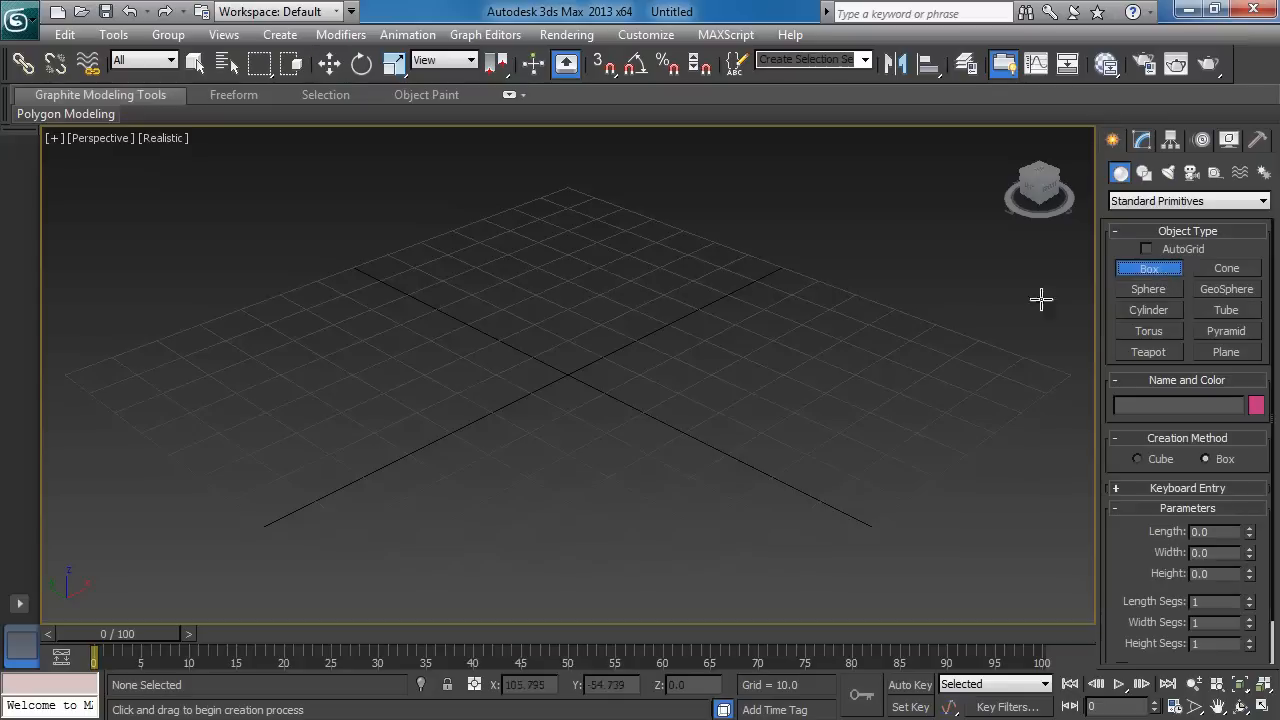
pyautogui.click(1225, 351)
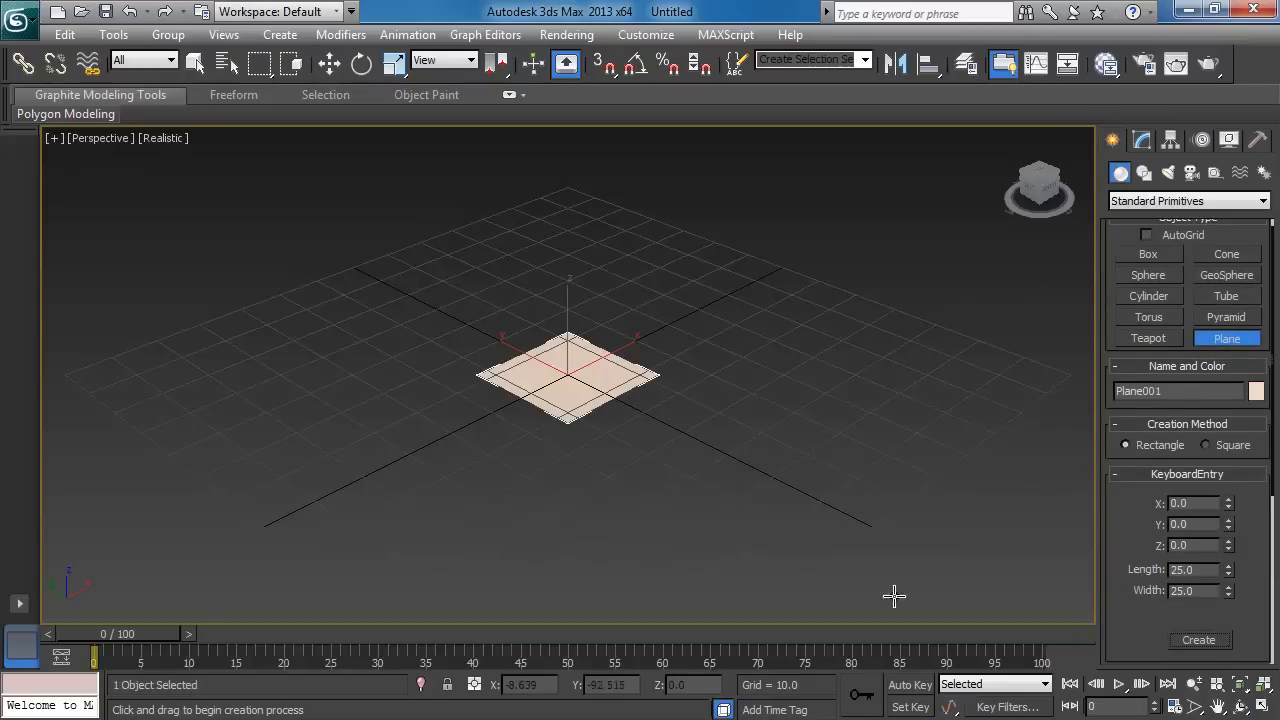
pyautogui.rightClick(565, 380)
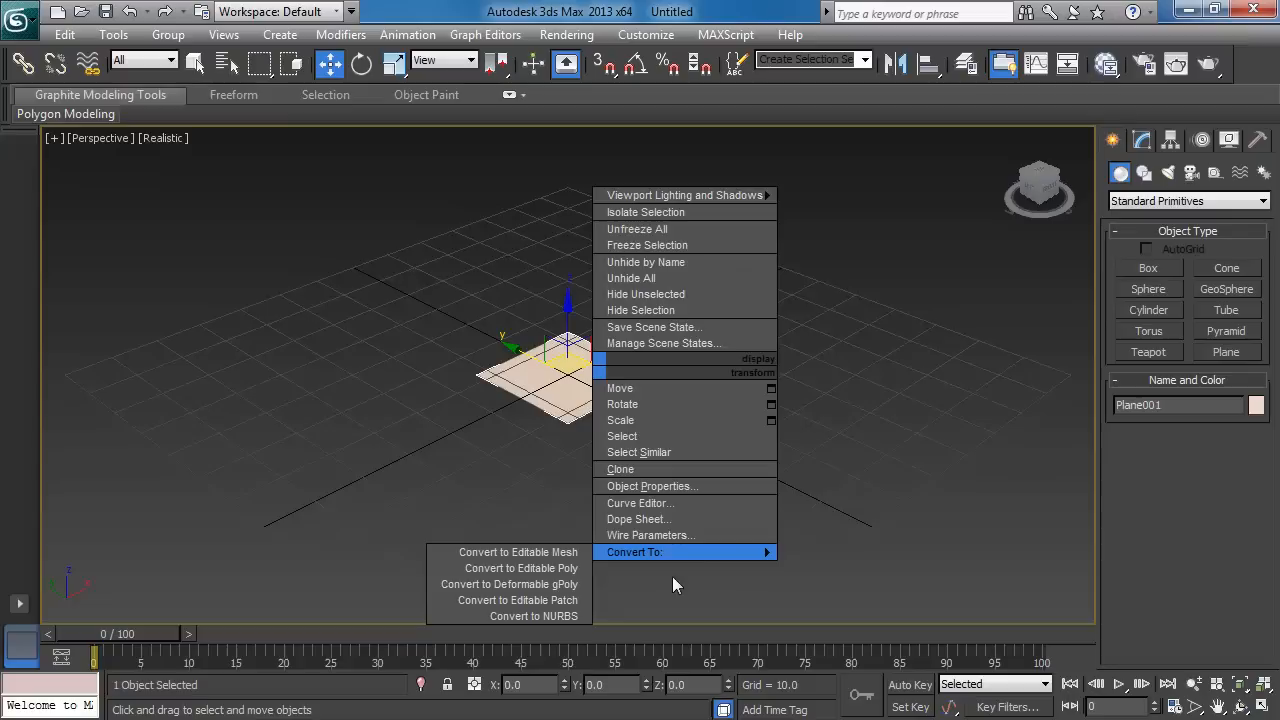
pyautogui.click(507, 568)
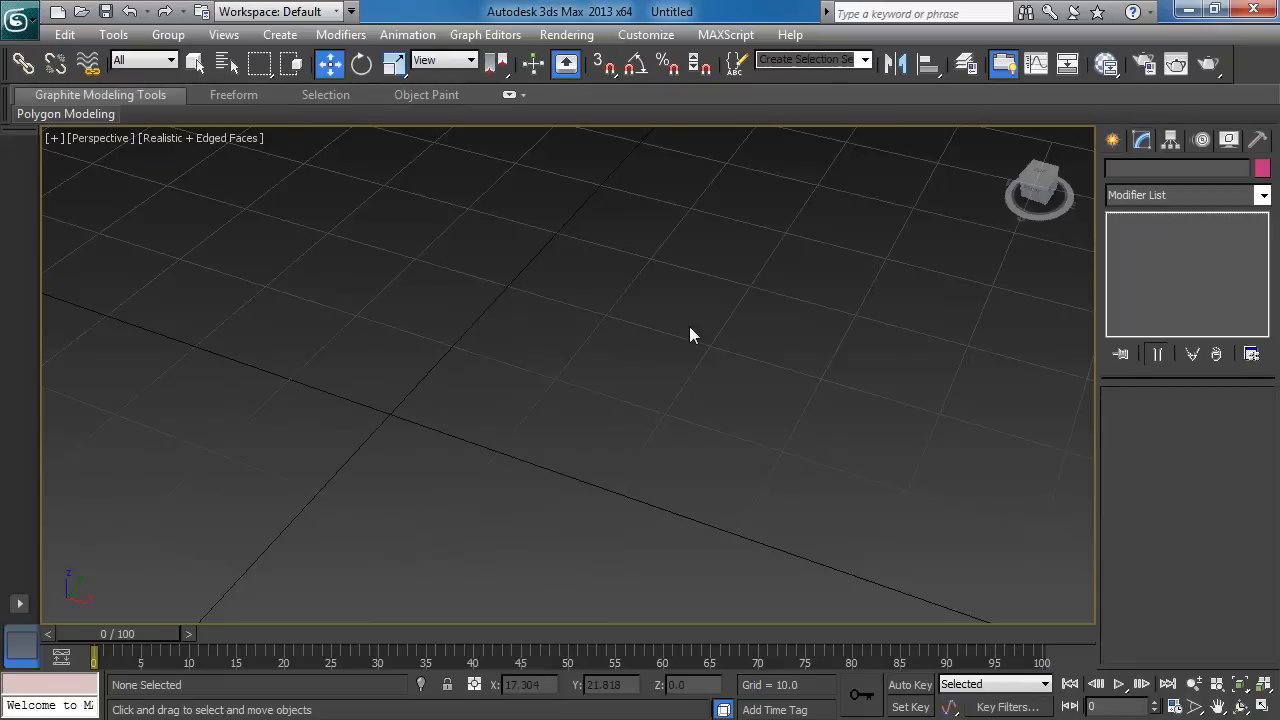
# Set the Preferences mouse and keyboard interaction mode to Maya and confirm
pyautogui.click(645, 34)
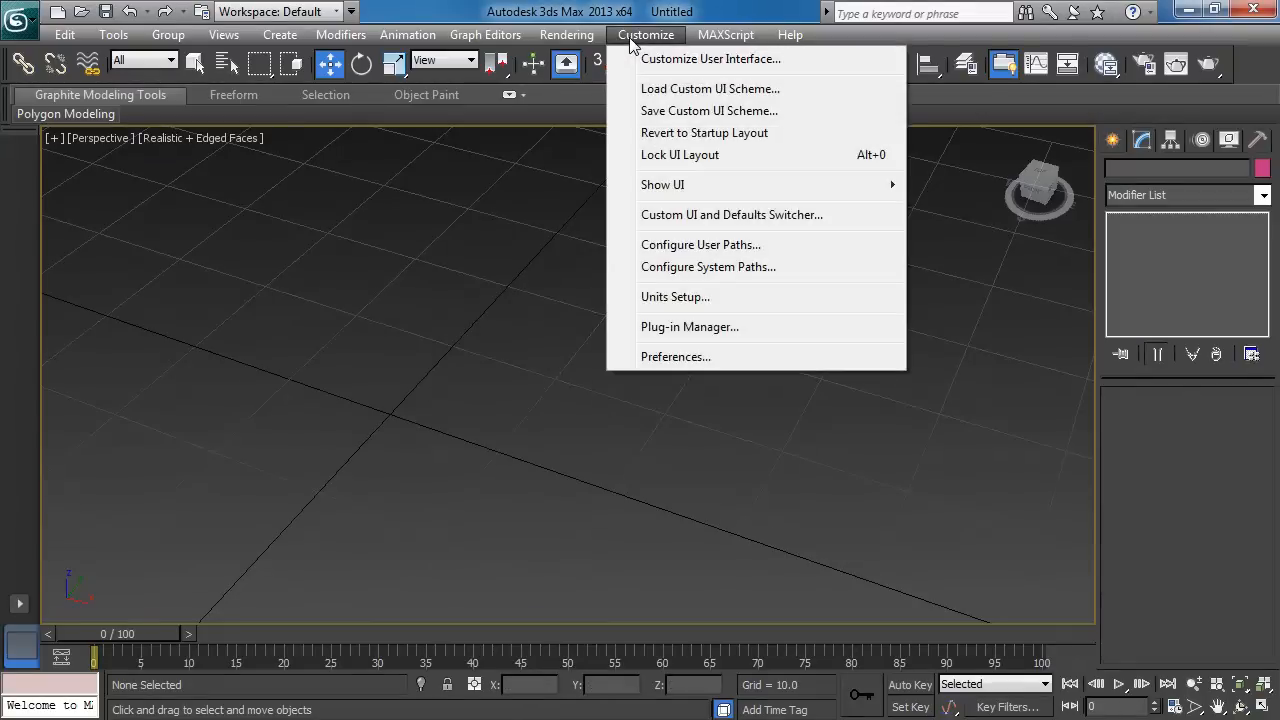
pyautogui.click(675, 356)
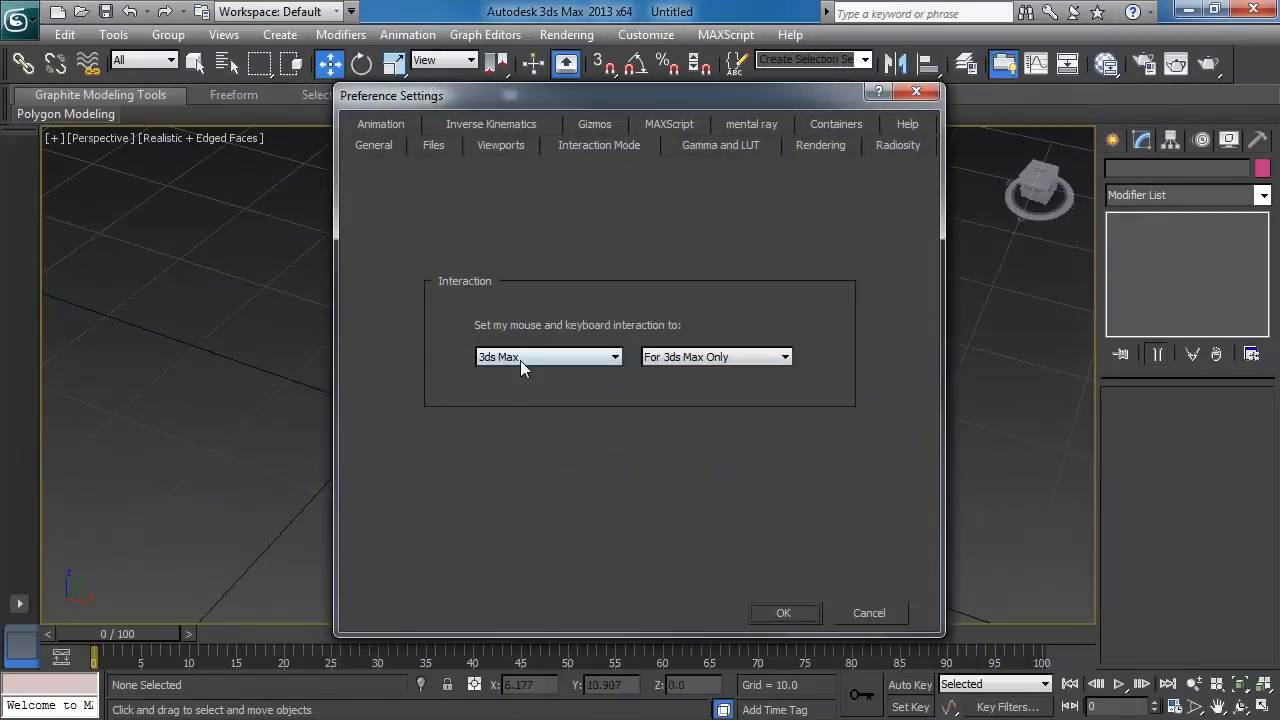
pyautogui.click(548, 357)
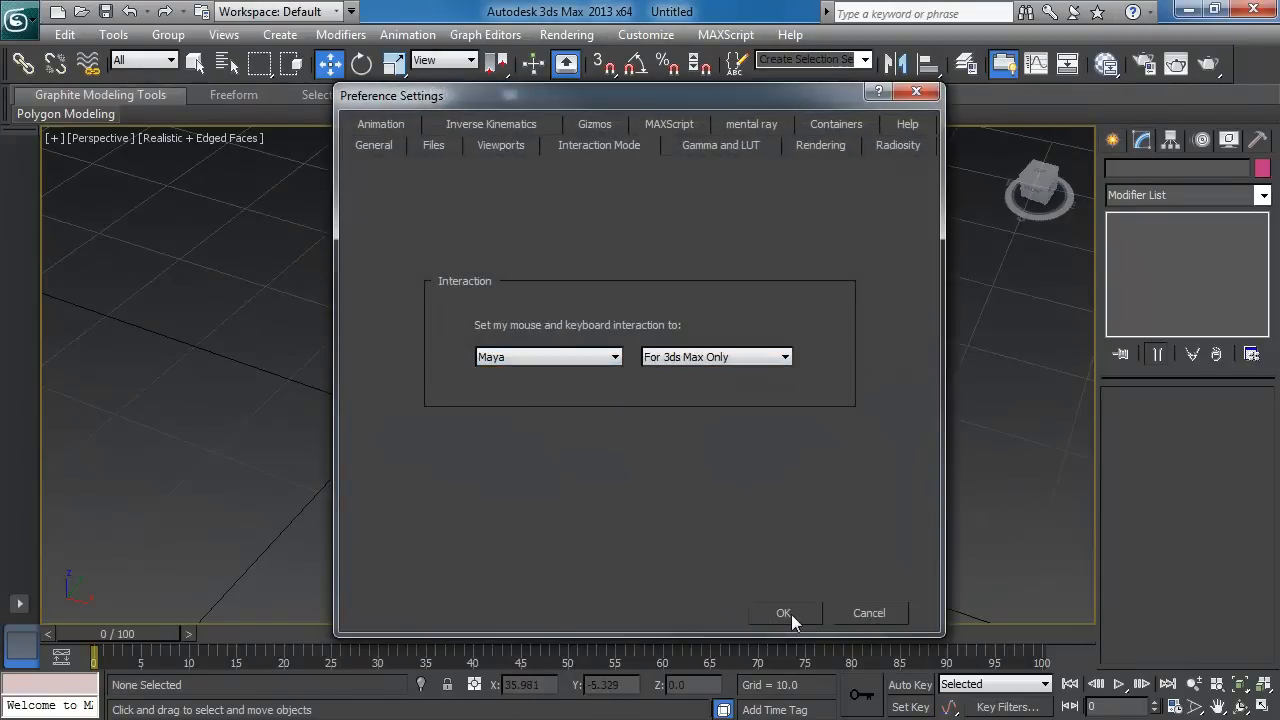
pyautogui.click(784, 612)
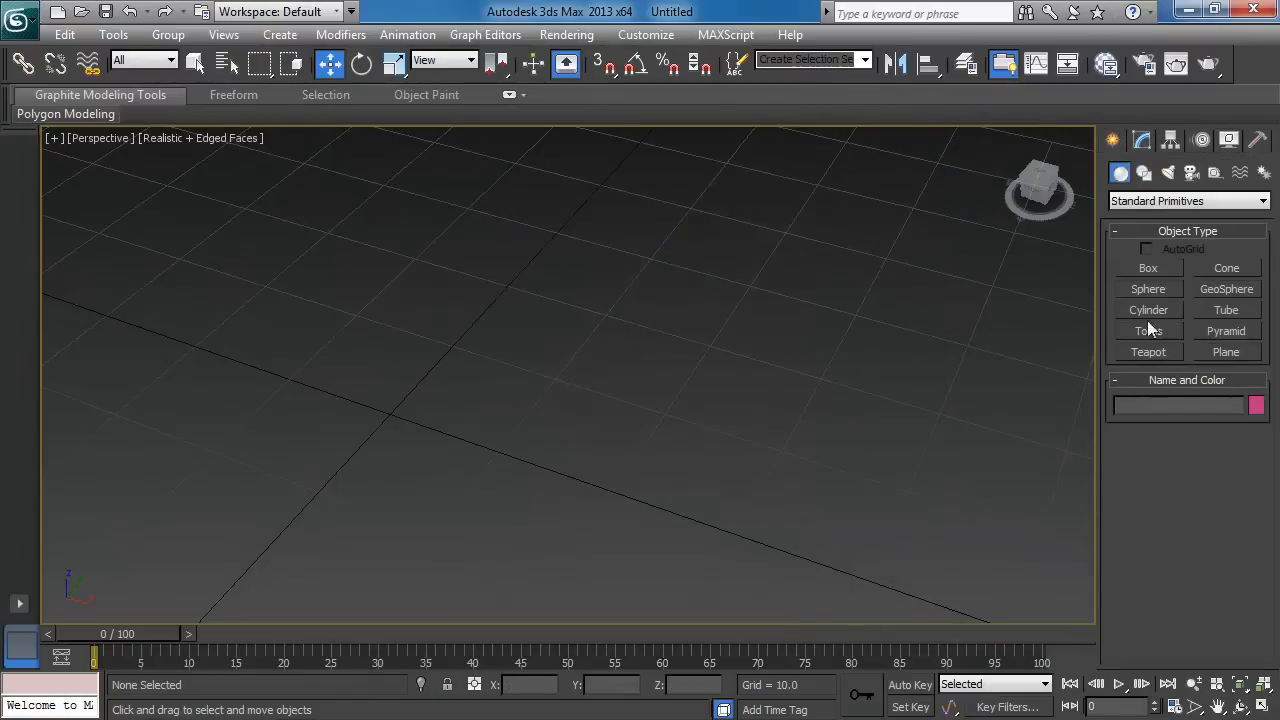
# Place a teapot, Teapot001, in the perspective viewport
pyautogui.click(1148, 352)
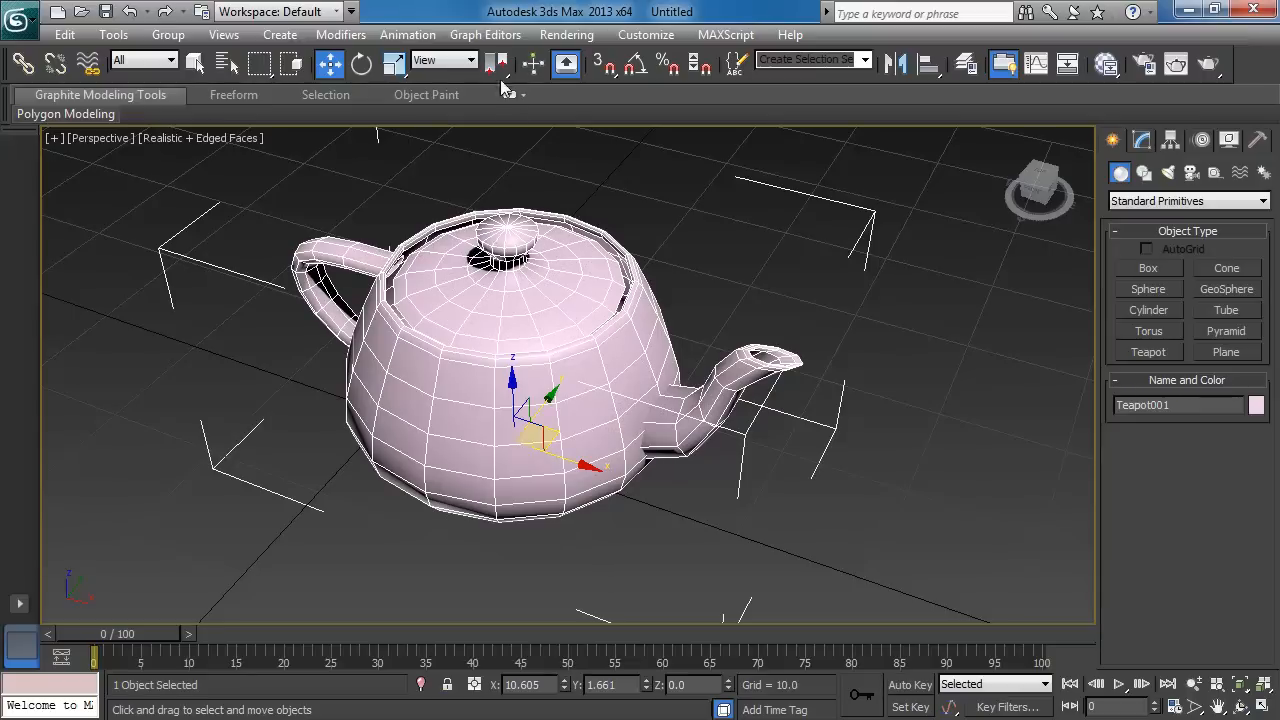
pyautogui.click(645, 34)
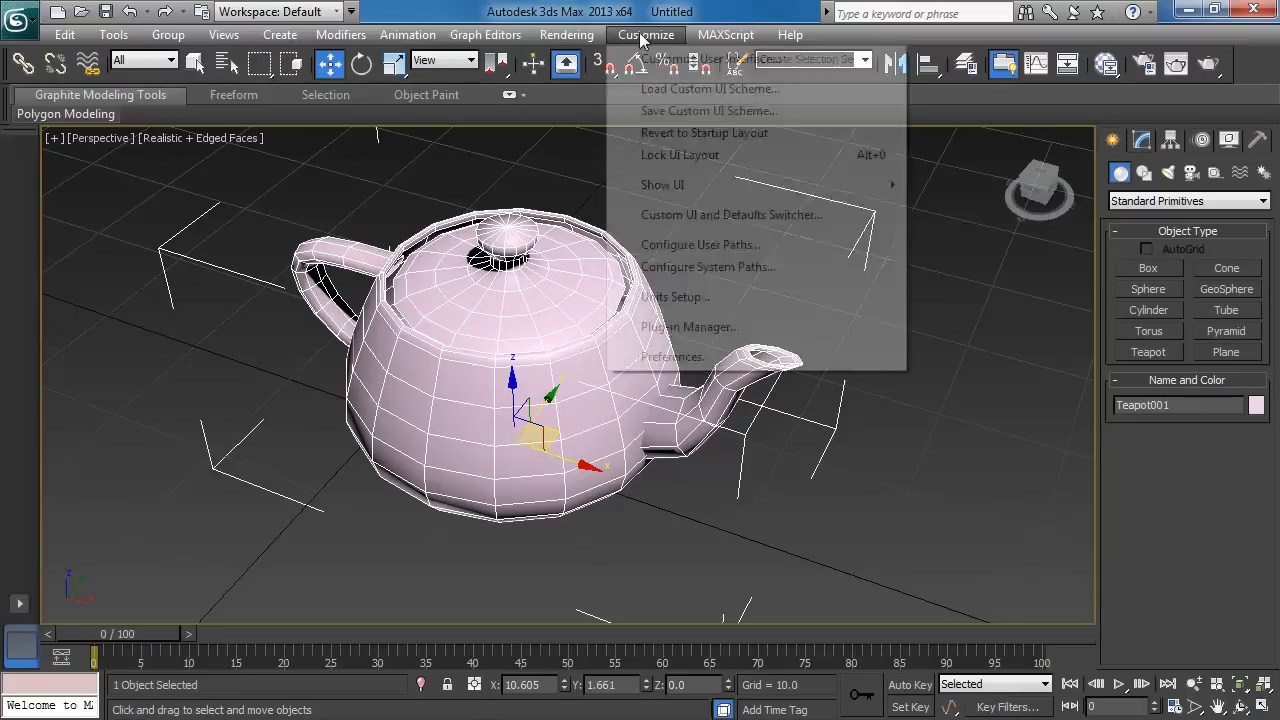
# Uncheck Maya Mode Selection in the Customize User Interface mouse settings
pyautogui.click(645, 34)
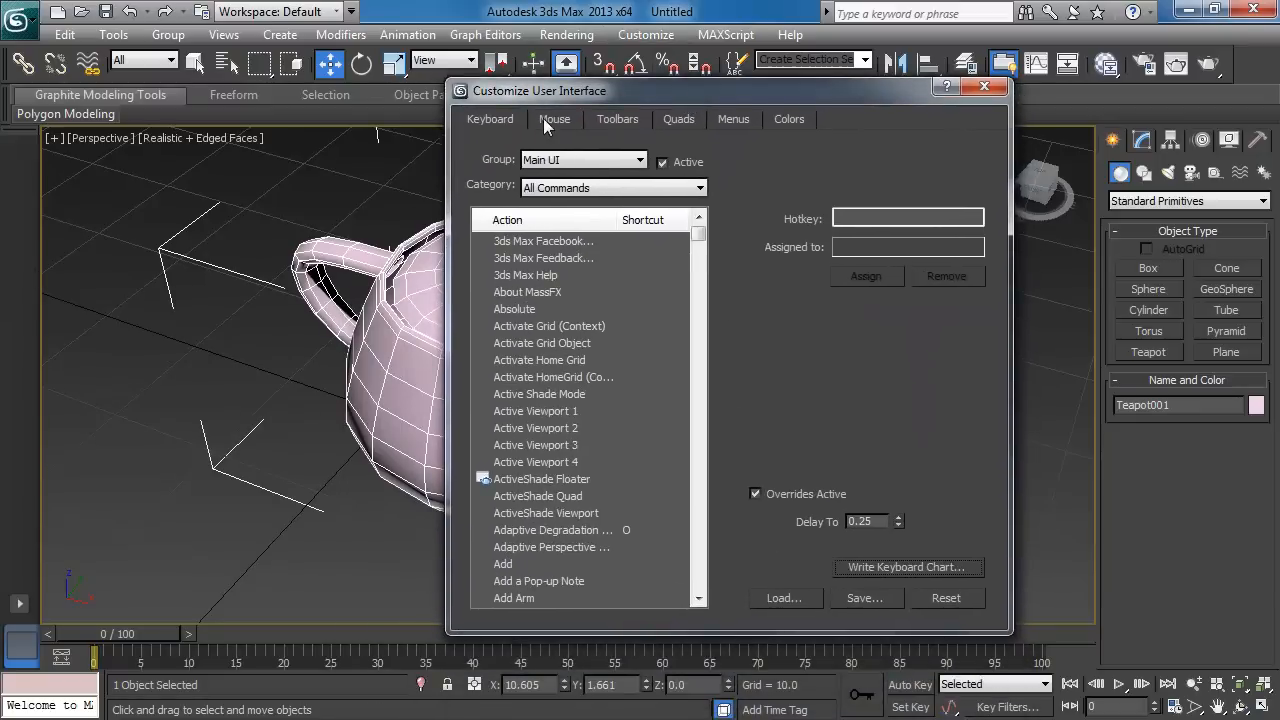
pyautogui.click(554, 119)
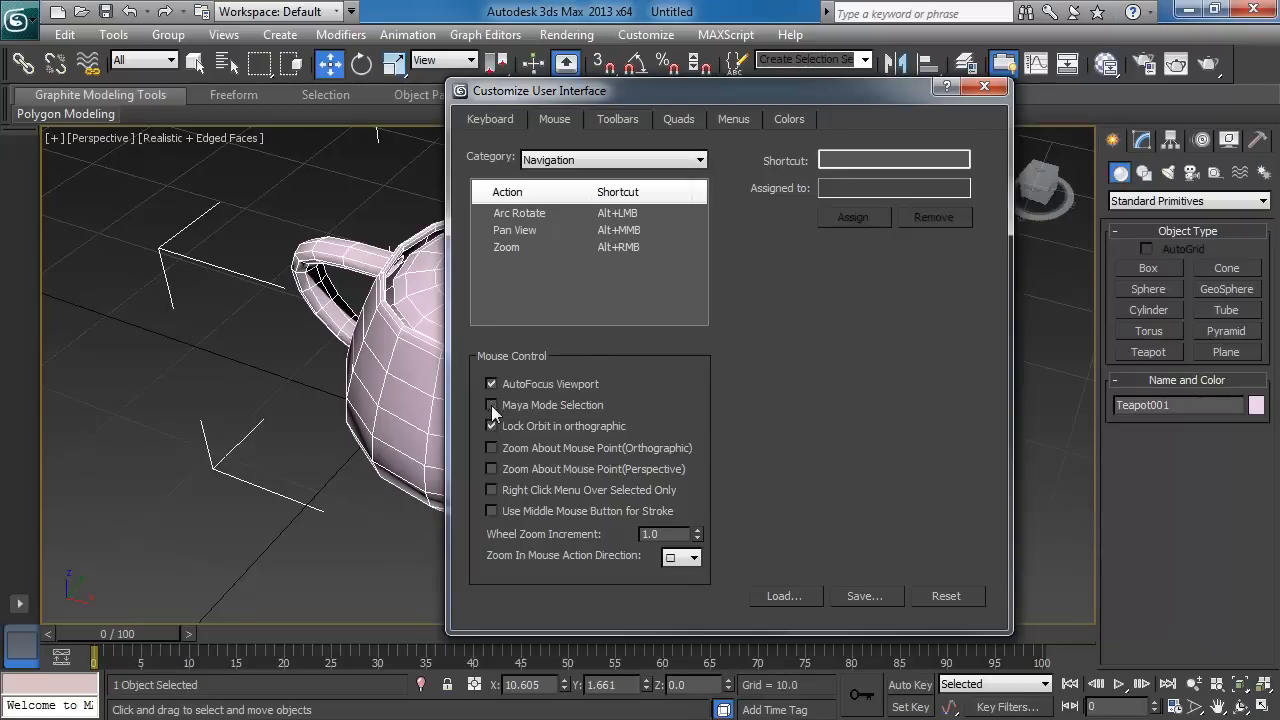
pyautogui.click(985, 86)
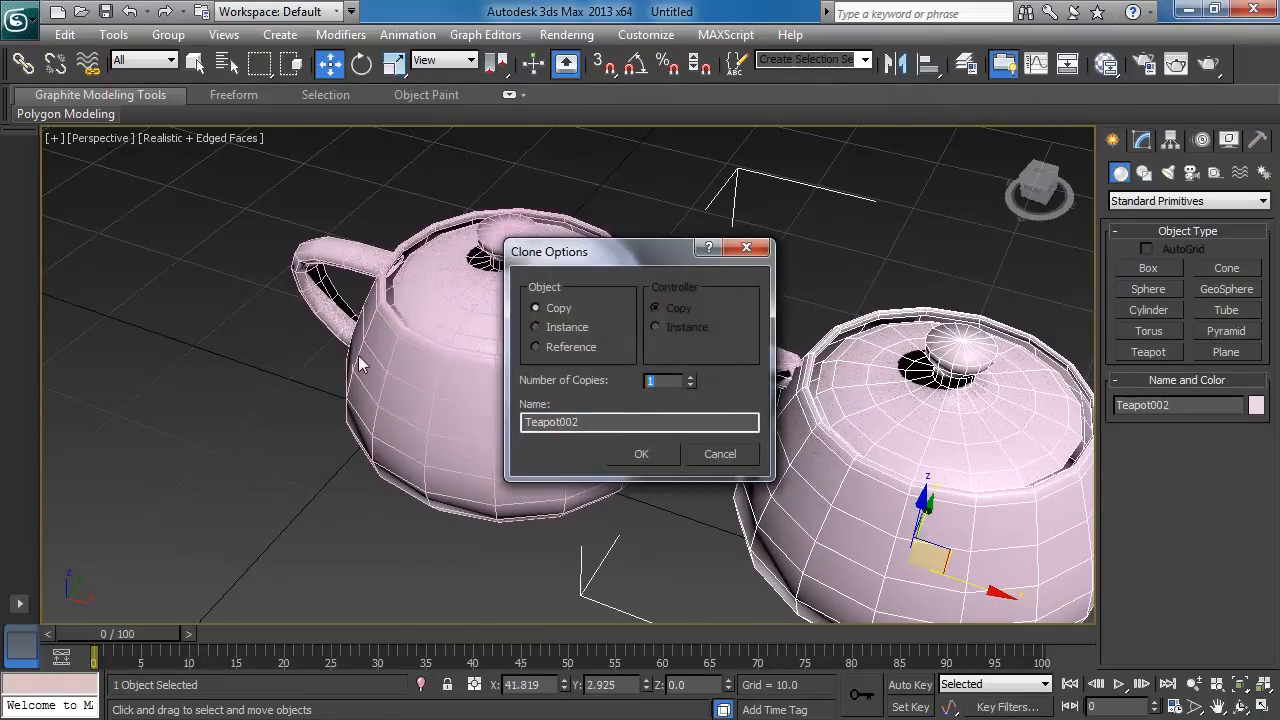
# Confirm the copy clone and extend the teapot row up to Teapot006
pyautogui.click(641, 453)
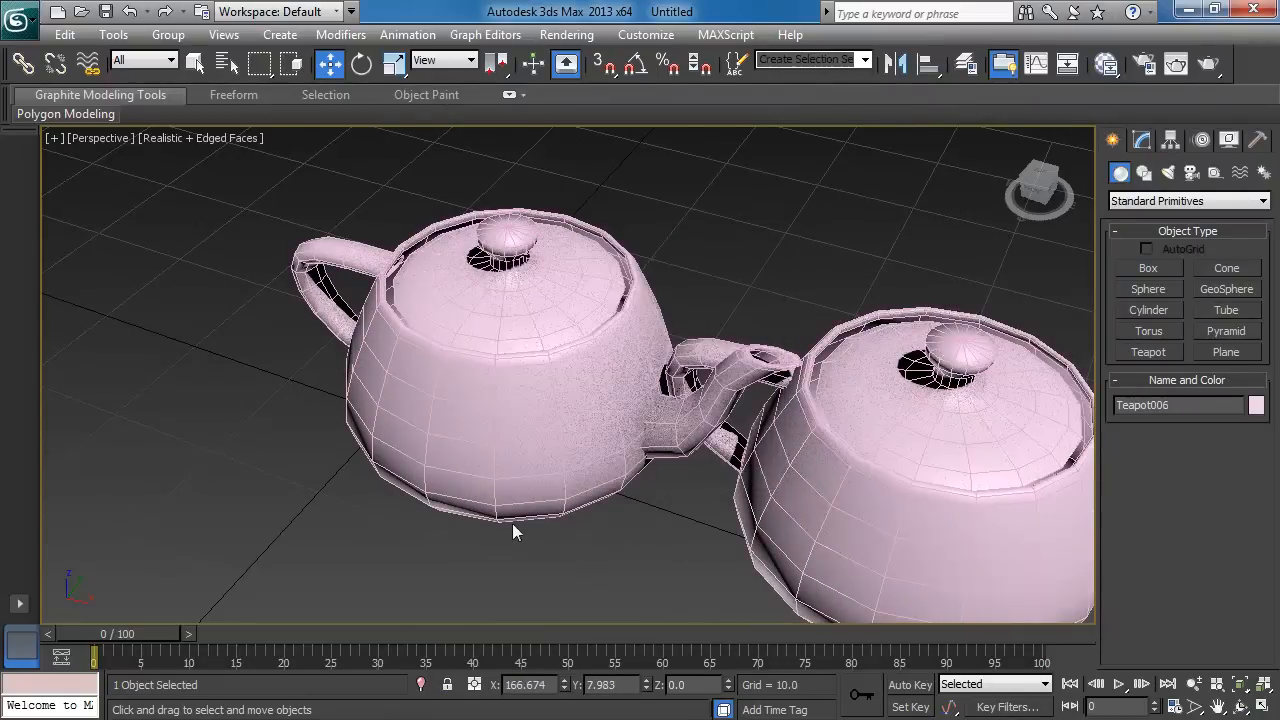
pyautogui.scroll(-3)
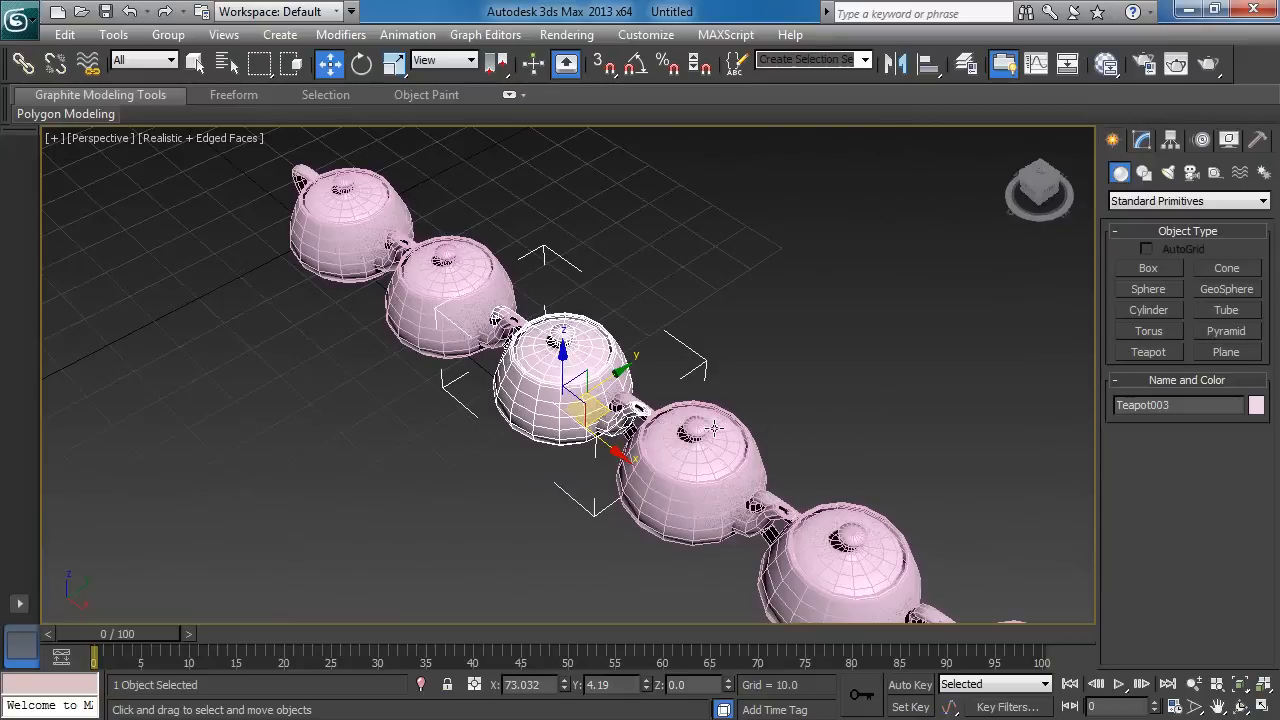
pyautogui.moveTo(565, 472)
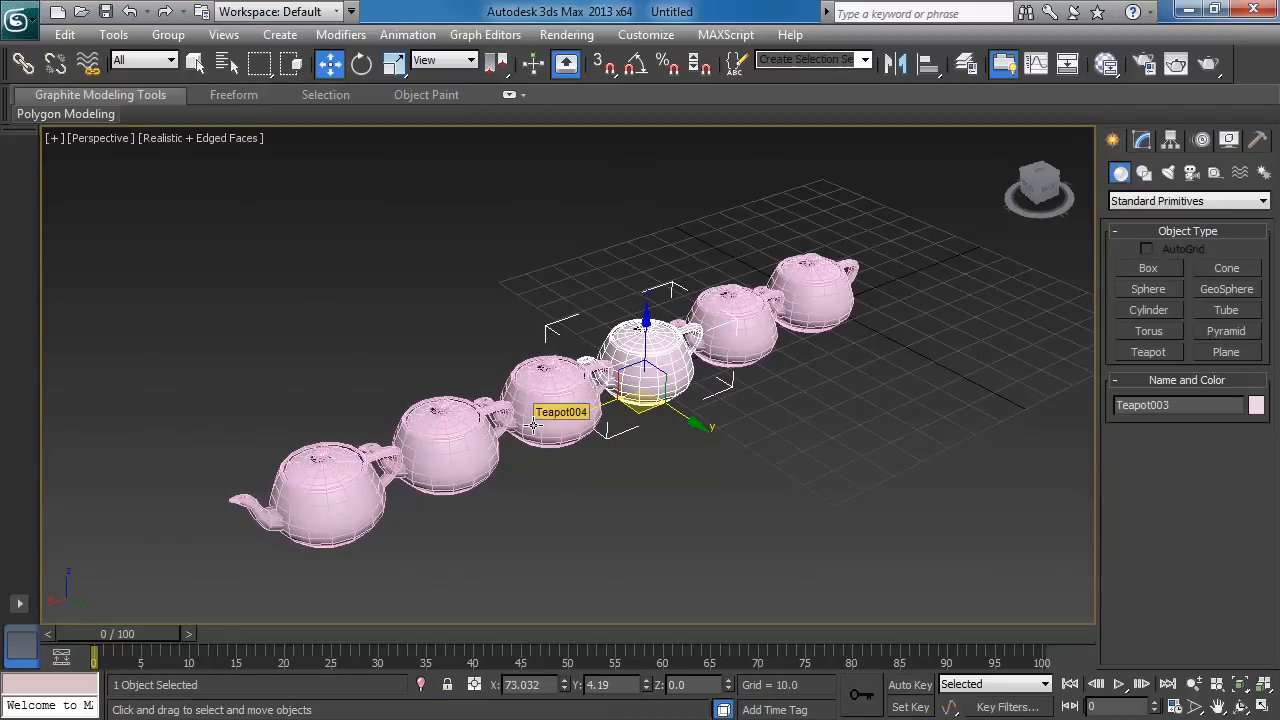
# Show the Send to Maya options from the application menu
pyautogui.click(18, 11)
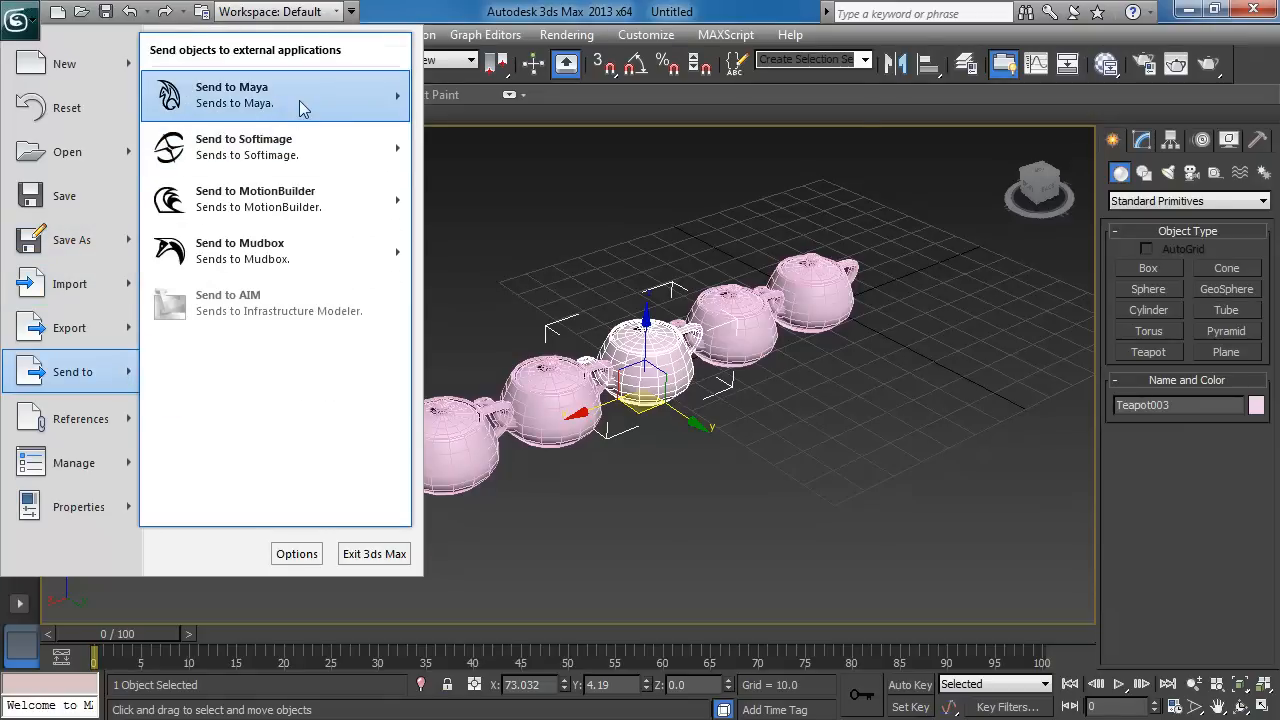
pyautogui.moveTo(300, 94)
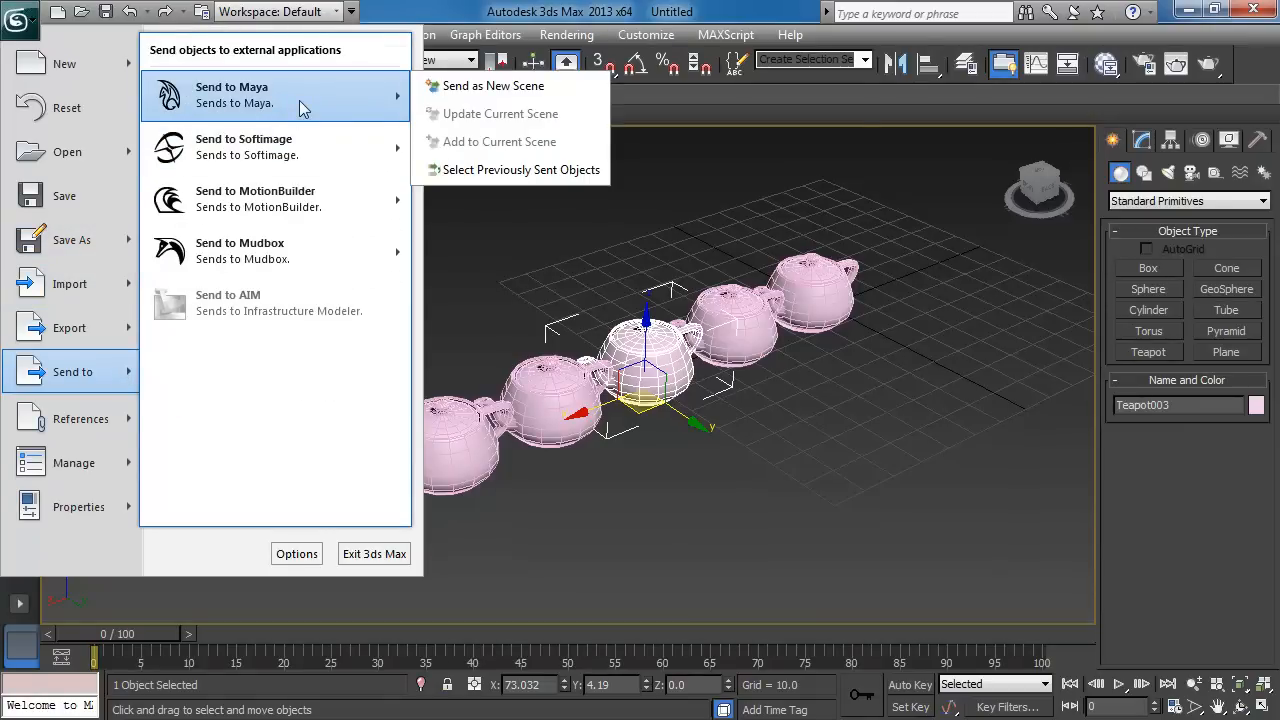